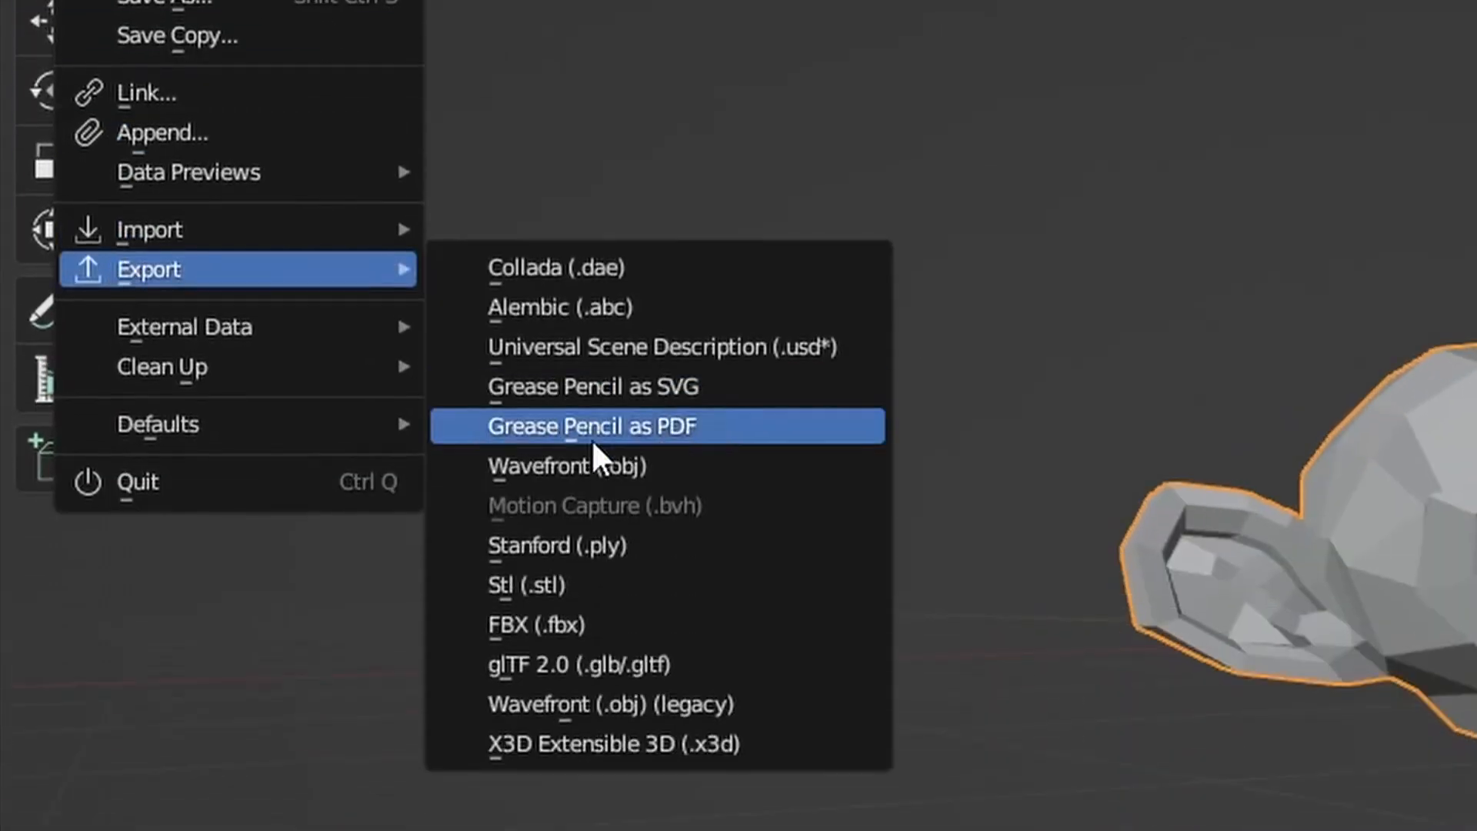
- Export the Blender monkey as Wavefront OBJ 'model.obj' into TutorialModels
click(566, 465)
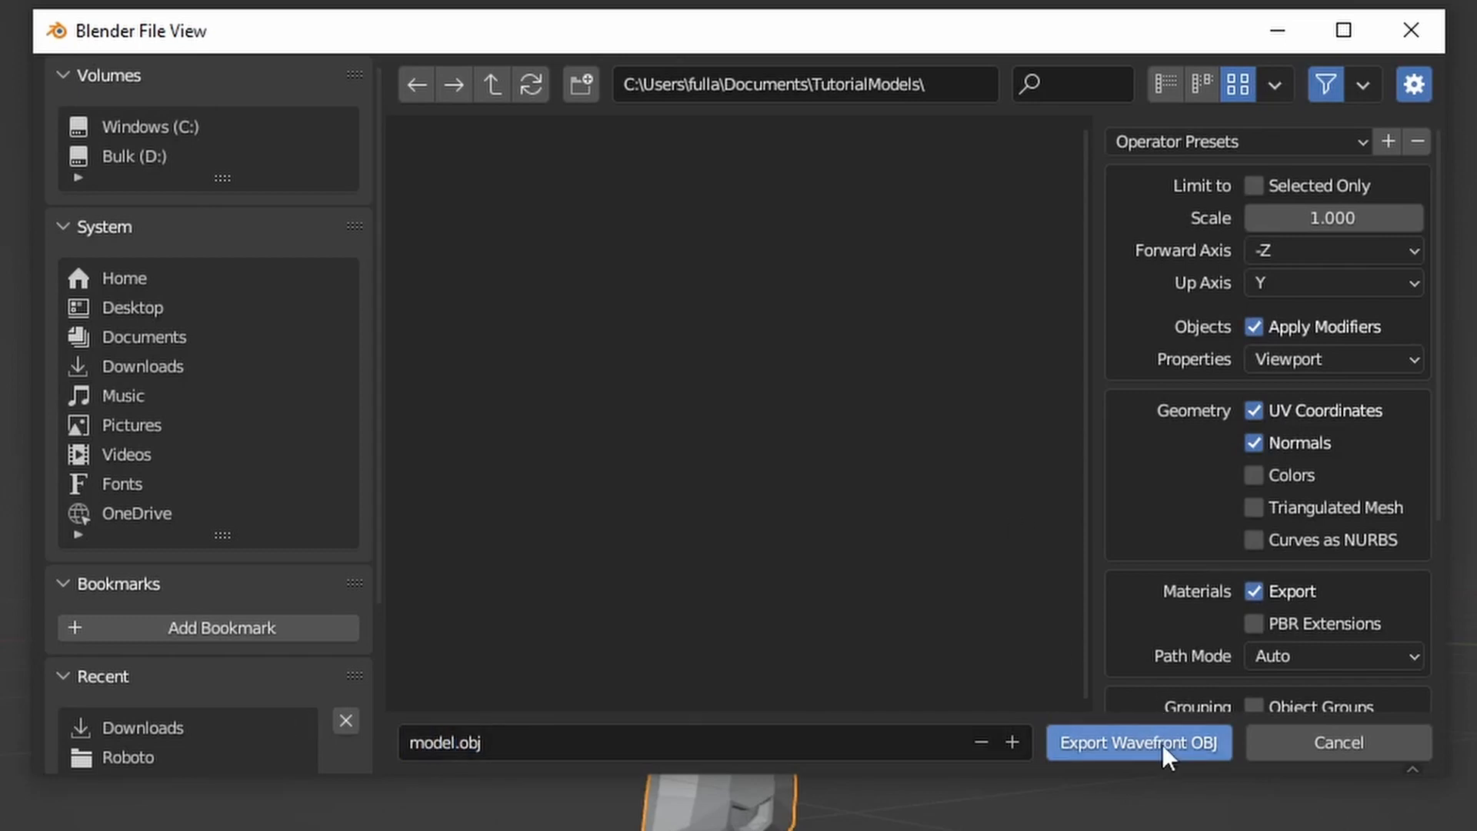
click(1138, 742)
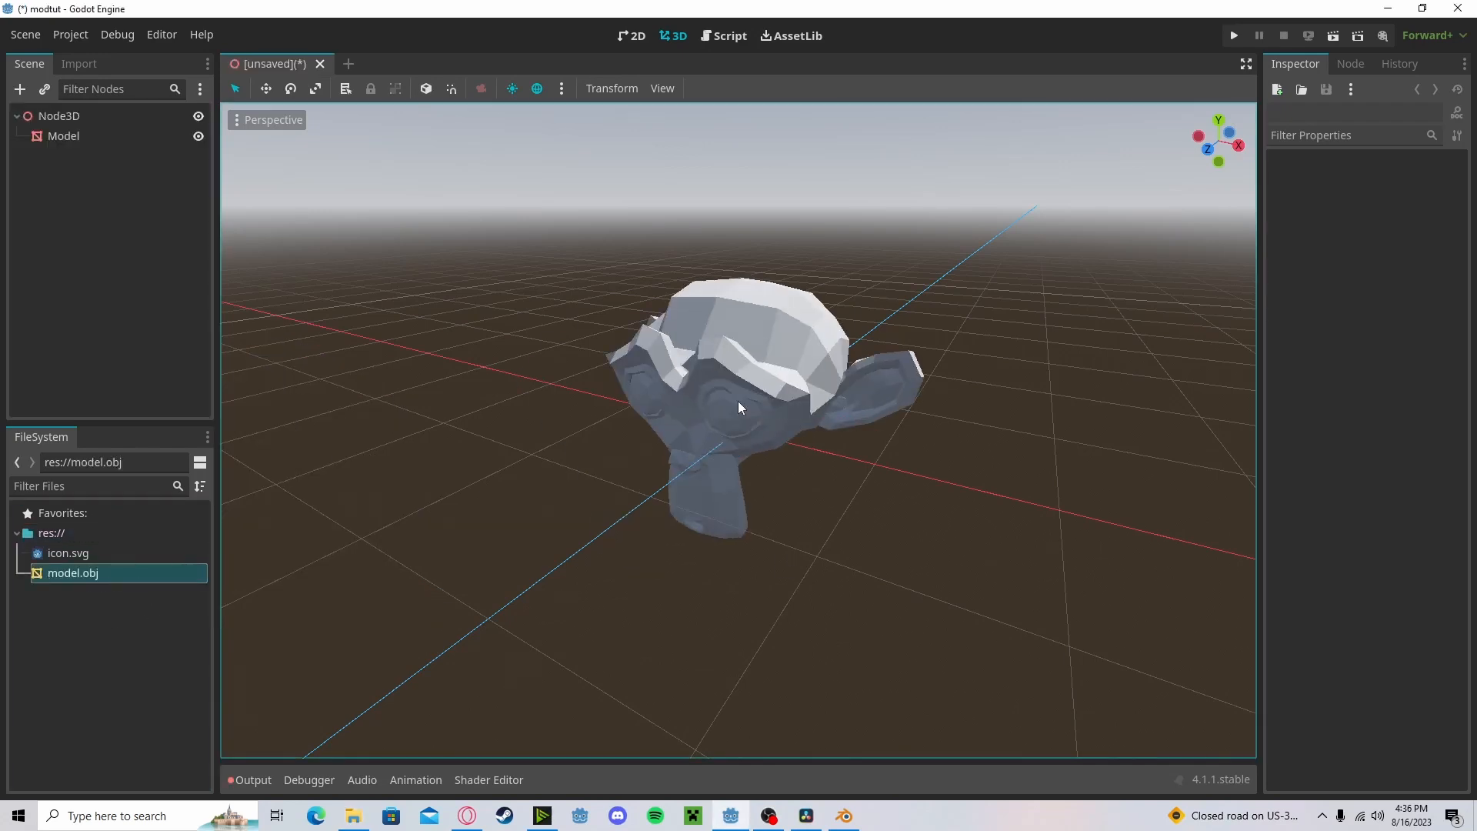
- Give the monkey model the grey base.tres and blue eyes.tres material overrides
click(64, 135)
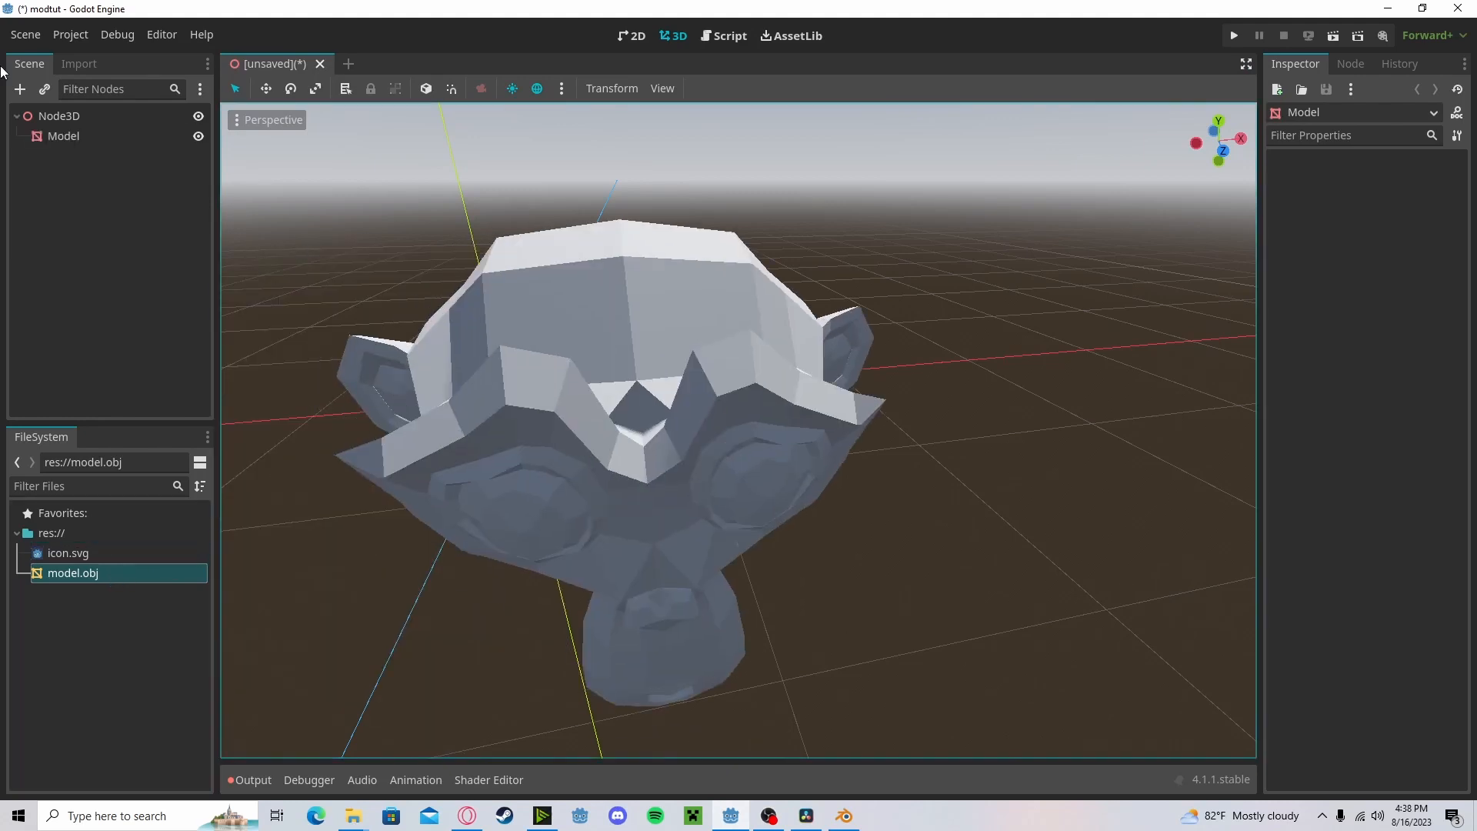
click(63, 136)
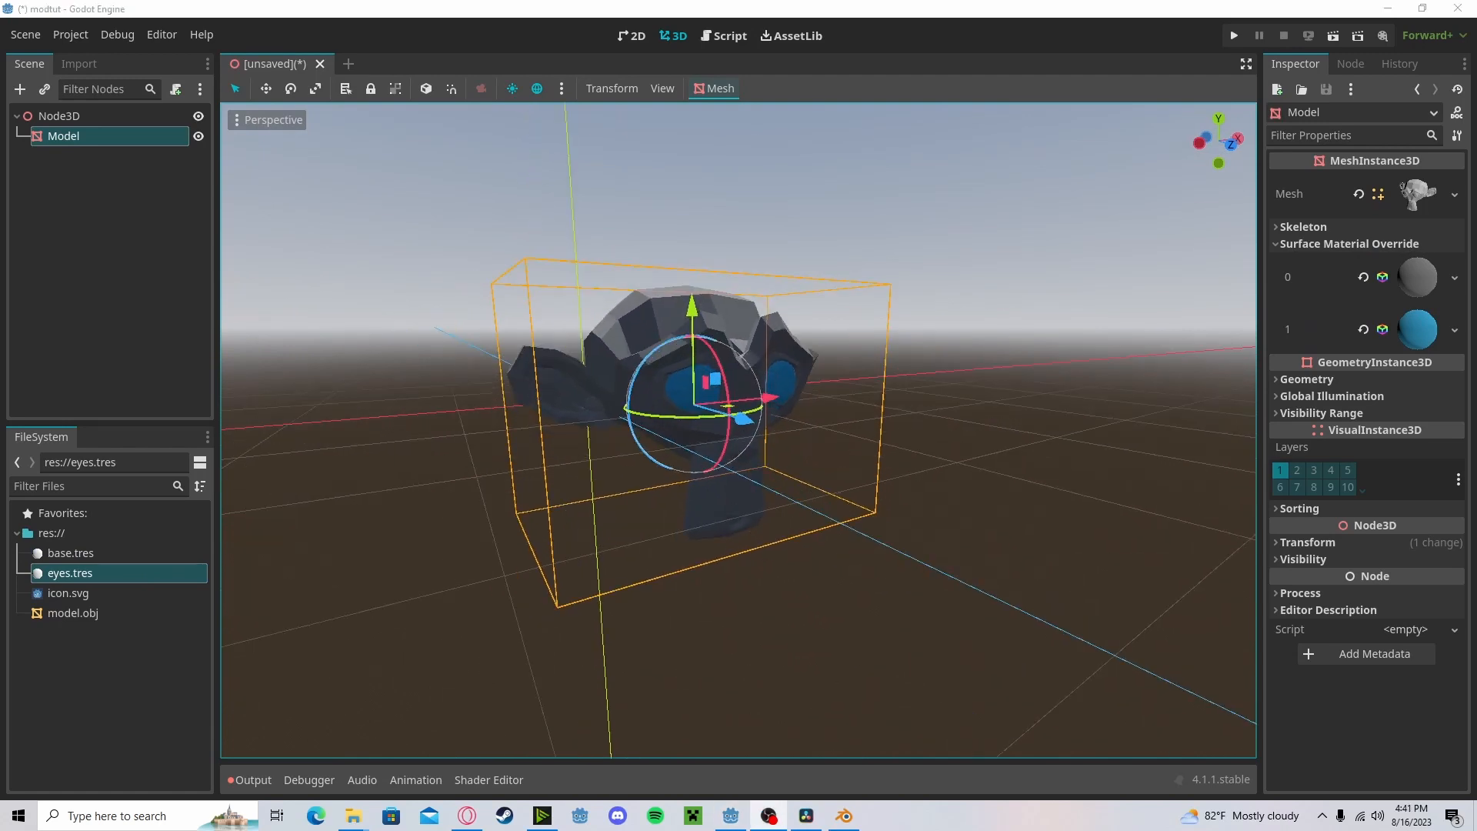
click(160, 34)
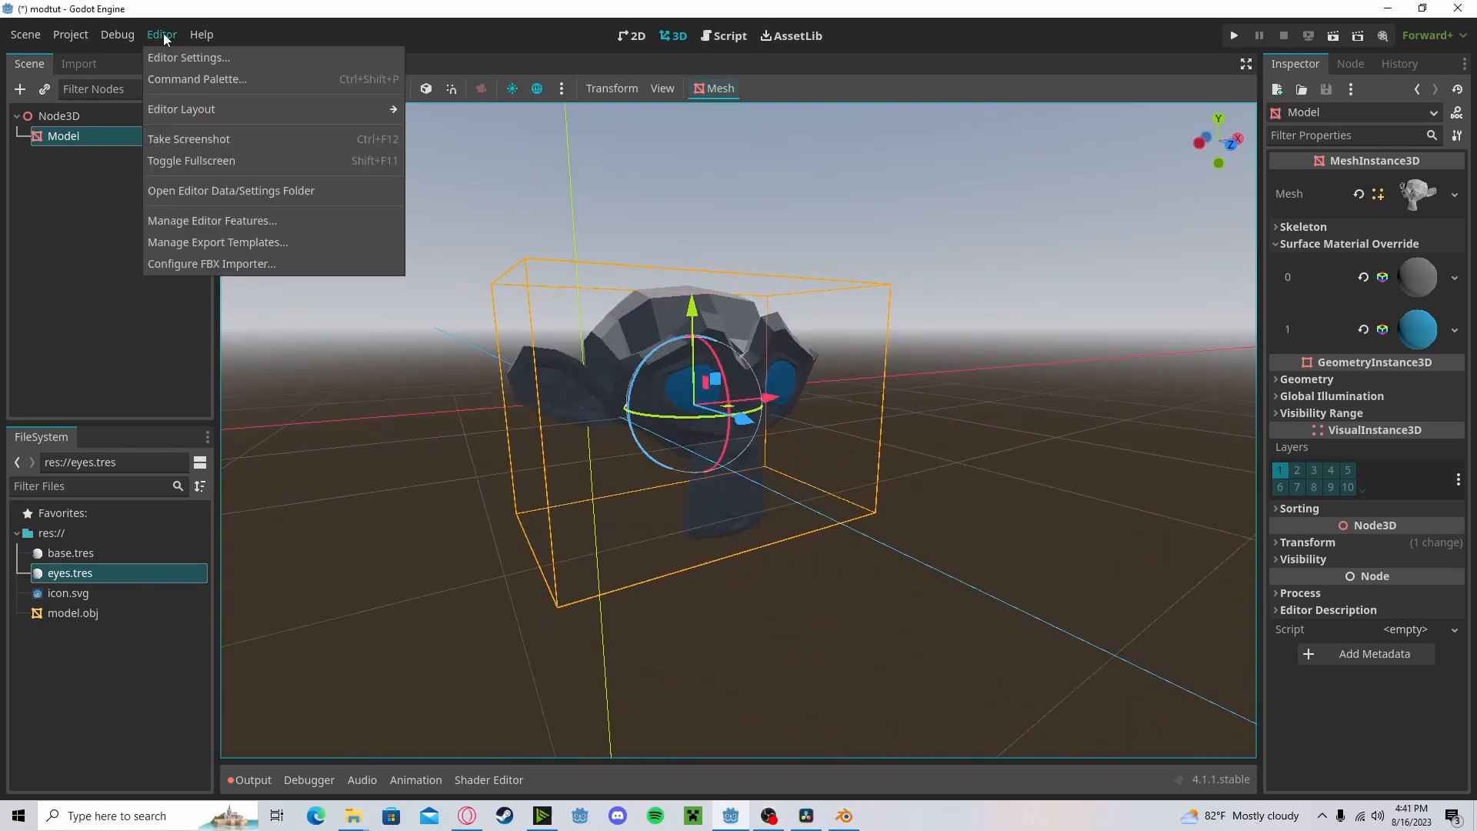
- Download FBX2glTF from the FBX importer setup and extract the archive
click(210, 264)
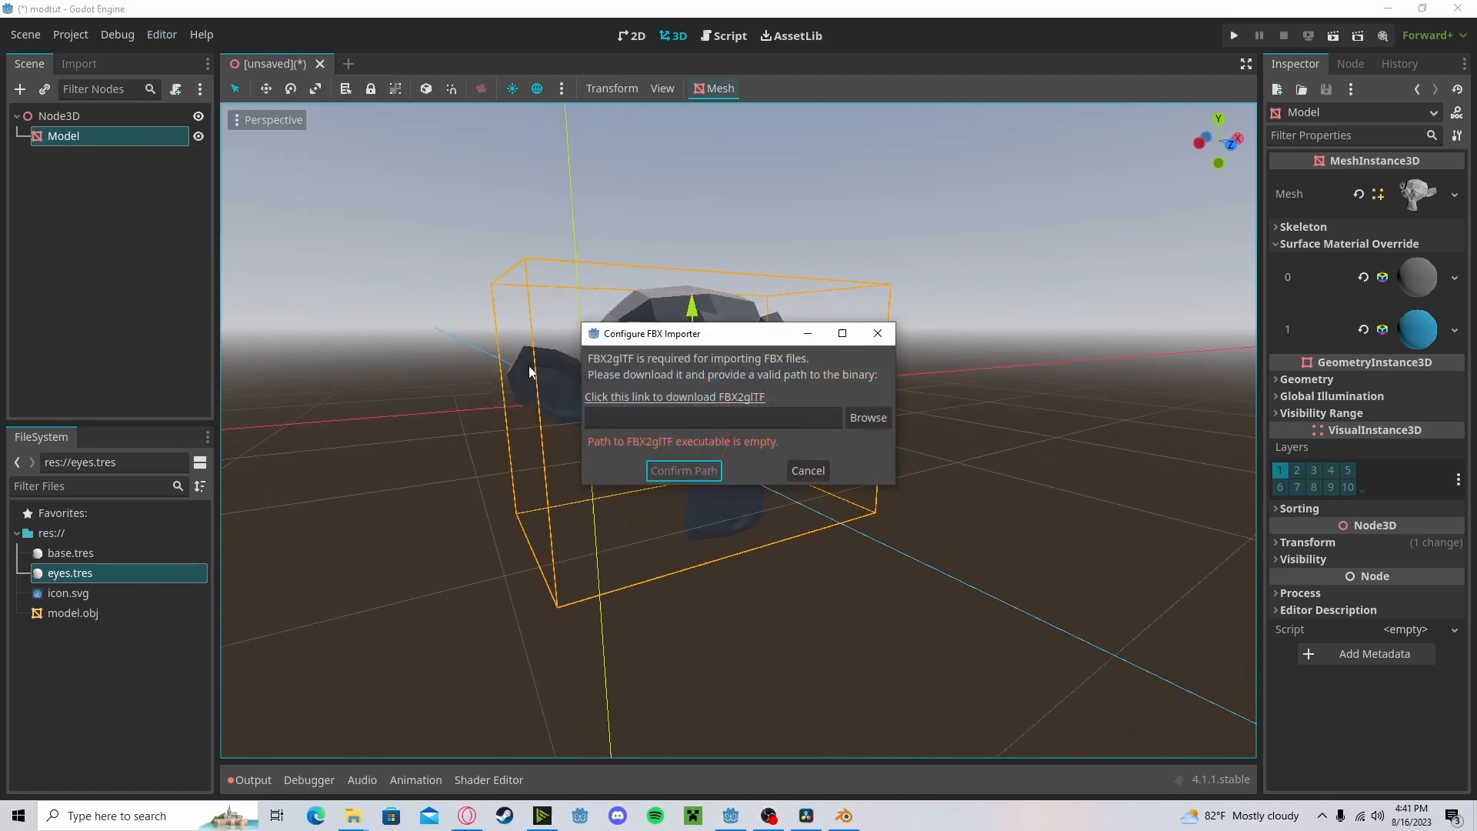
click(672, 397)
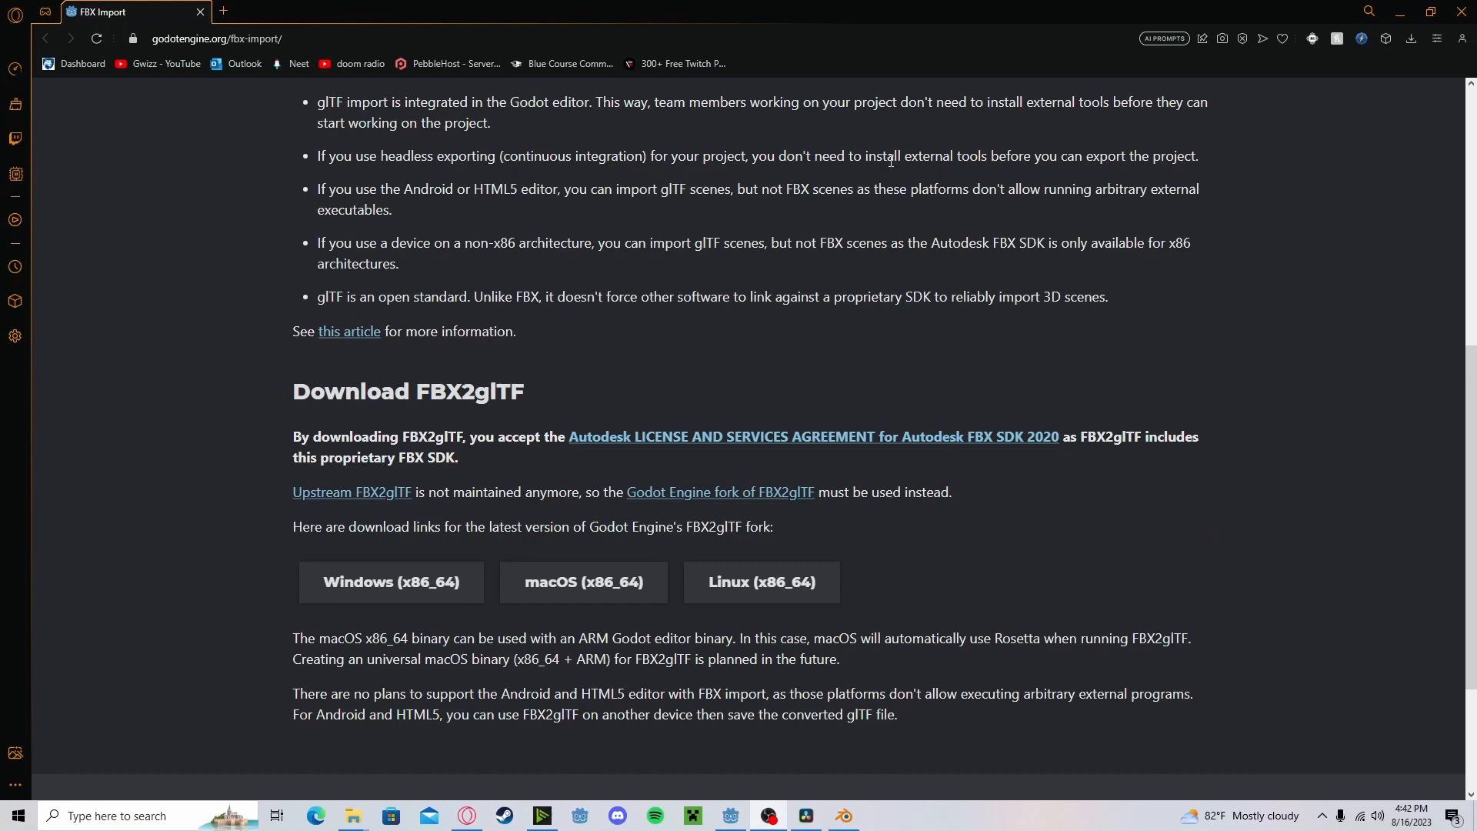
mouse_move(583, 582)
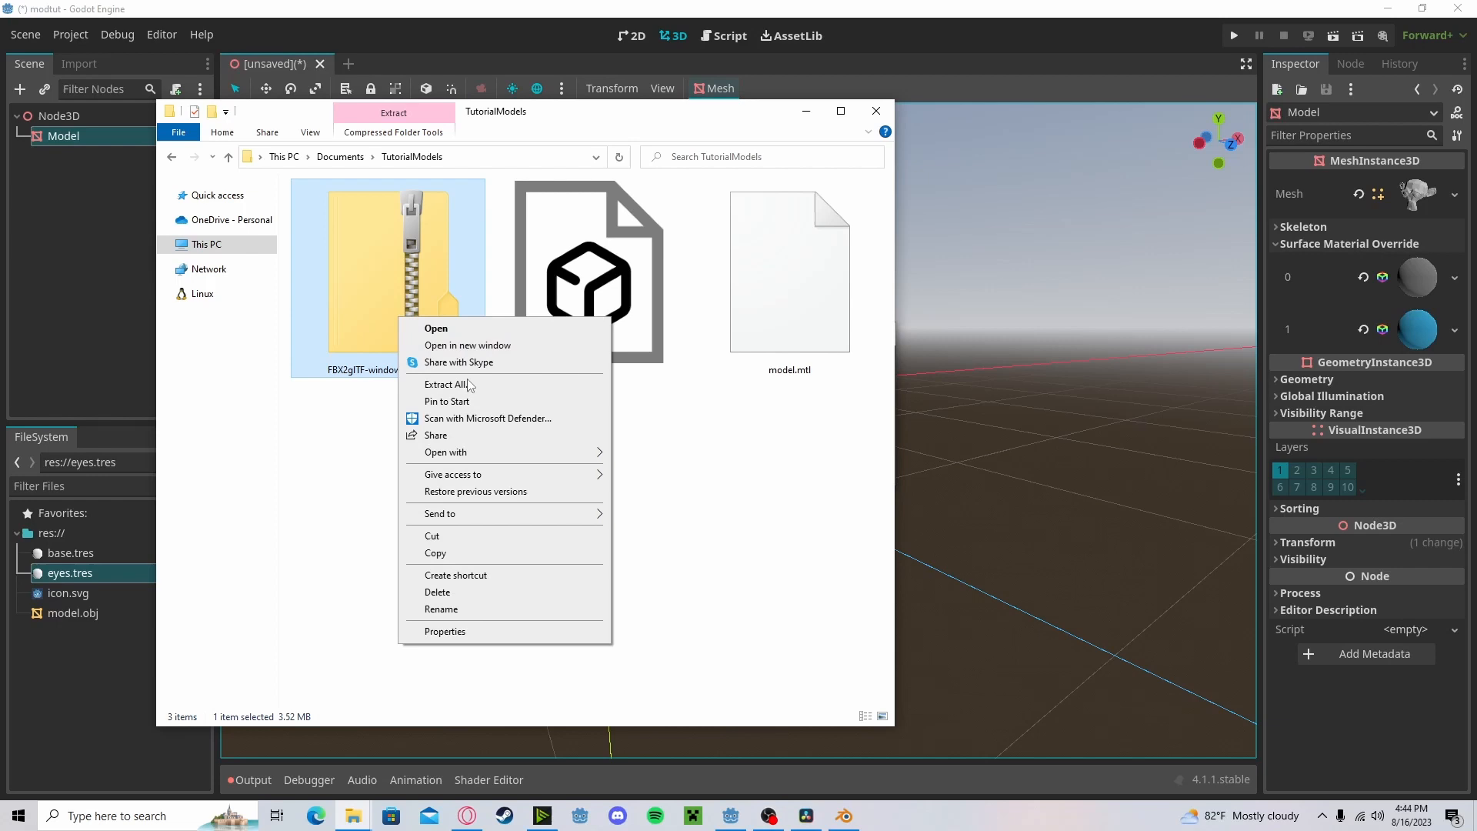
click(445, 383)
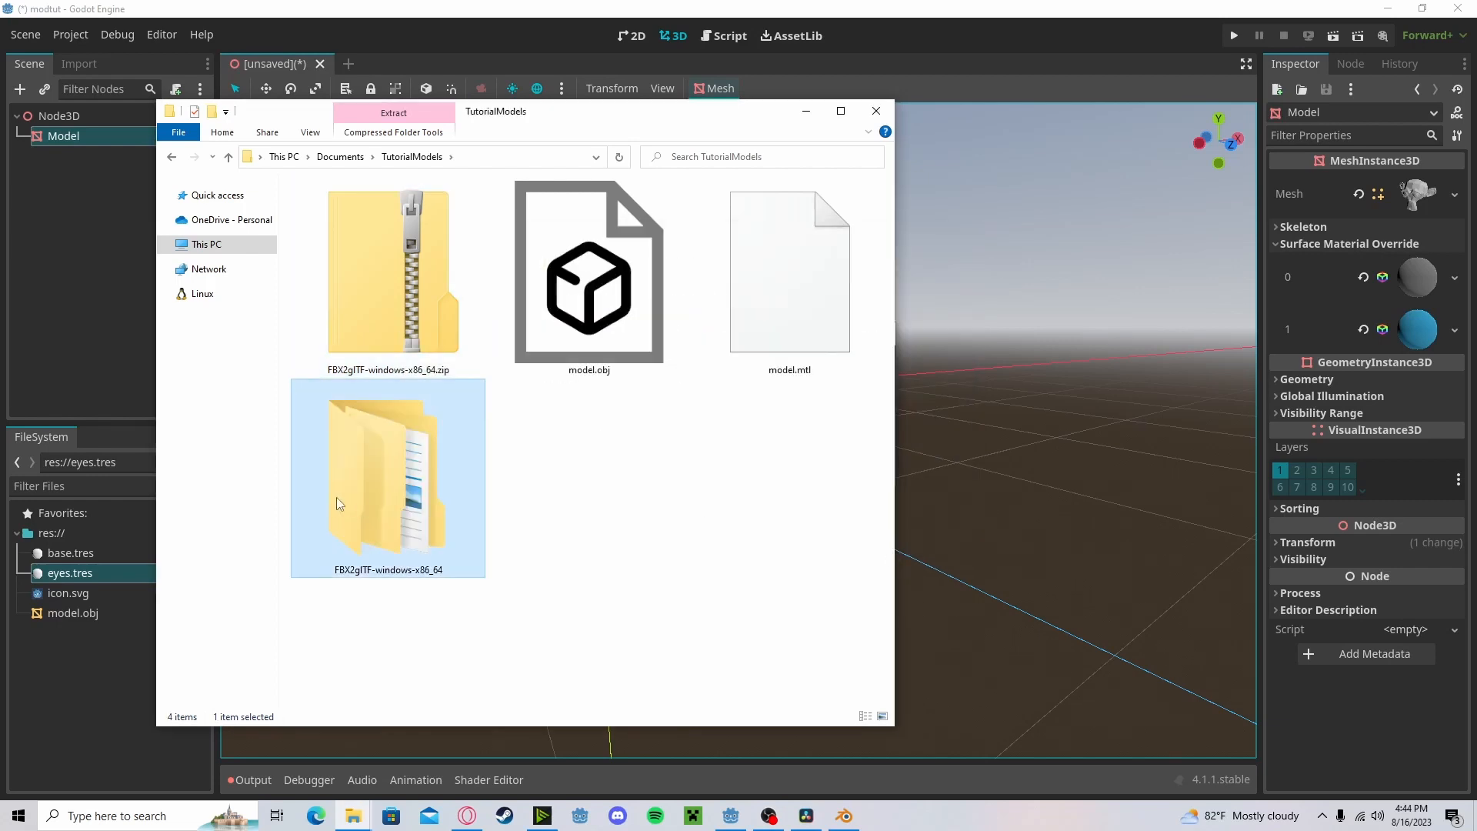
double_click(387, 475)
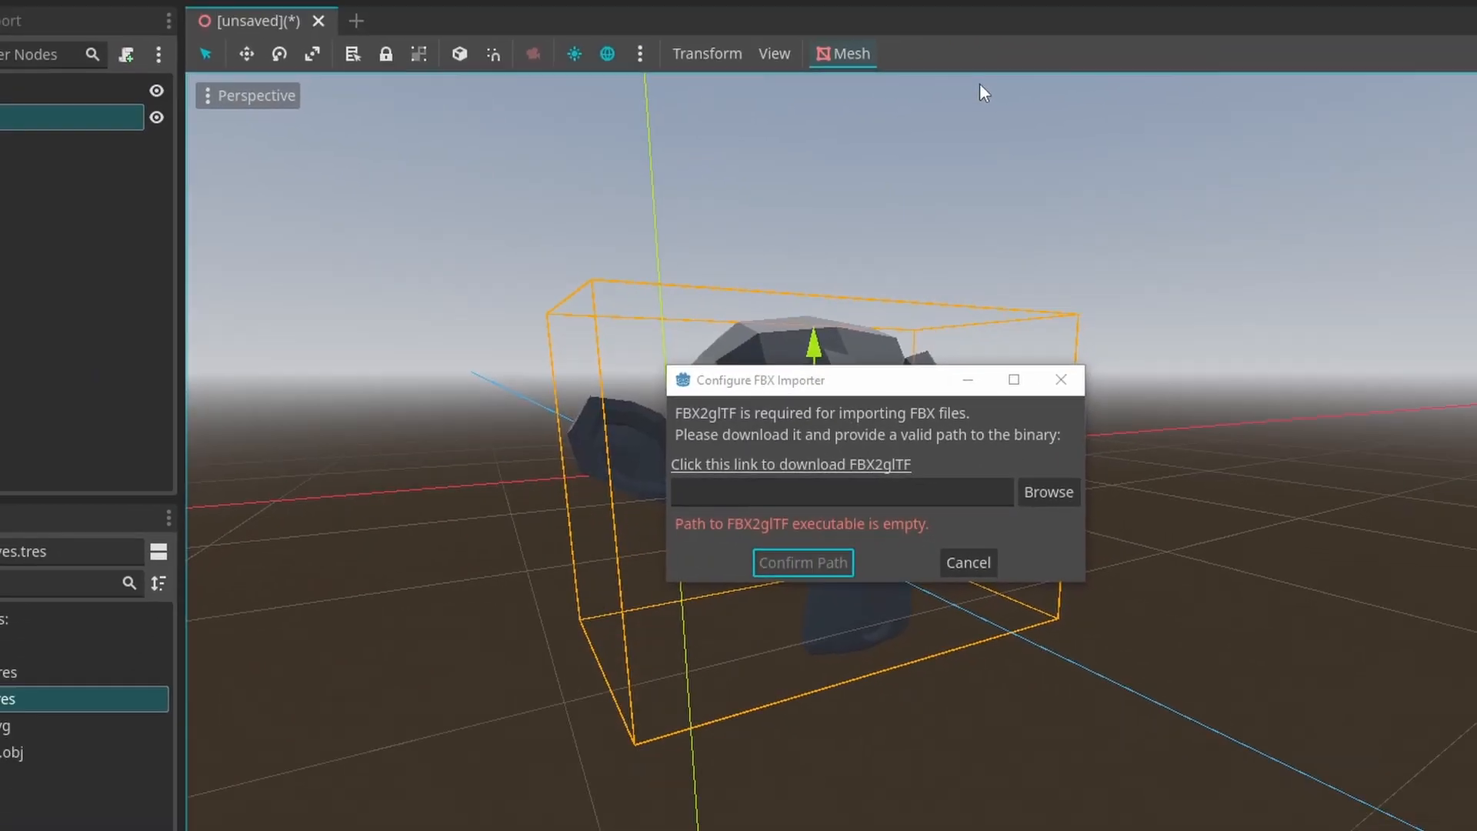
- Set the Configure FBX Importer path to the extracted FBX2glTF executable
click(1046, 490)
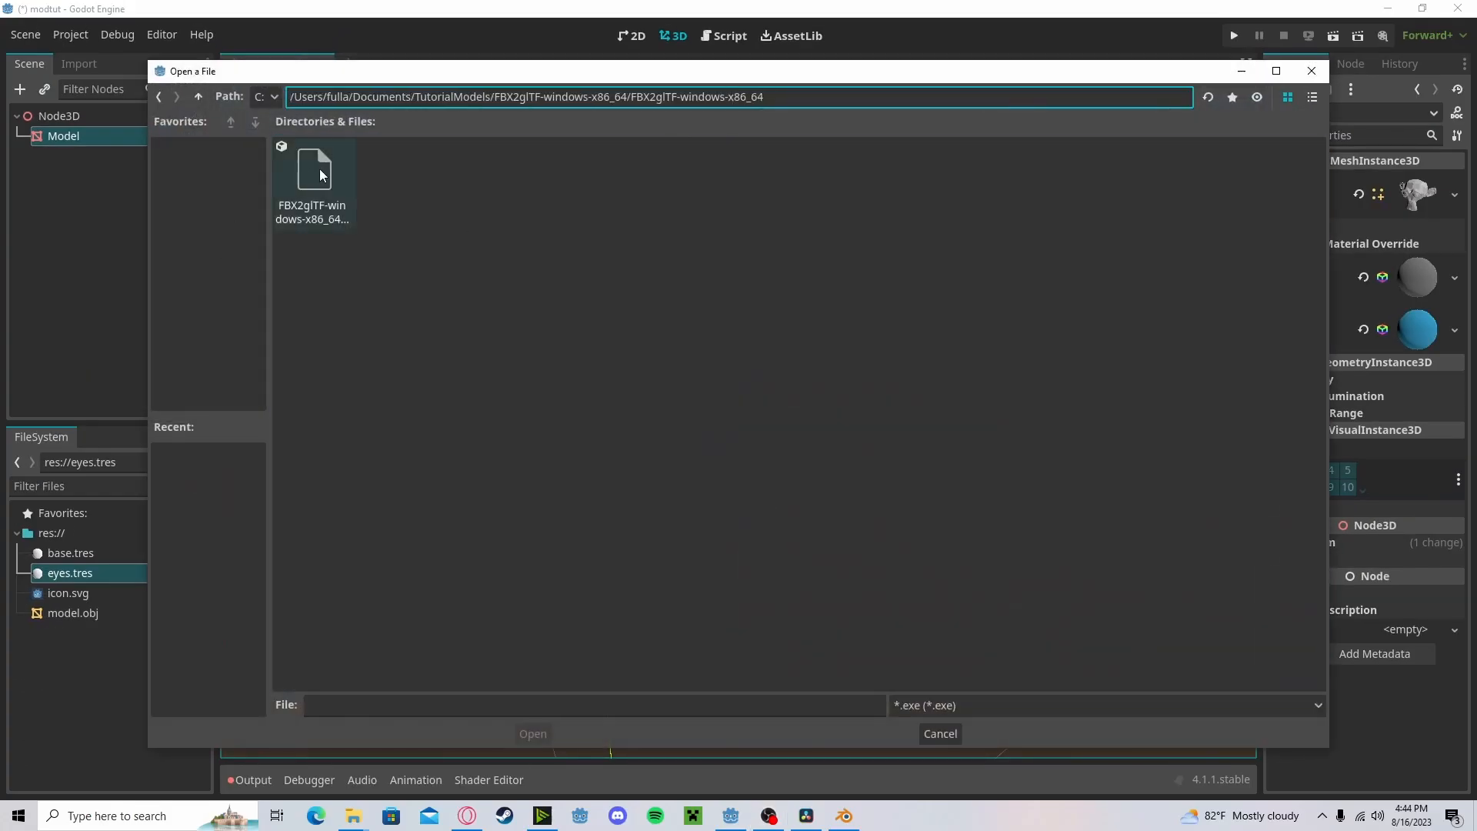
click(938, 733)
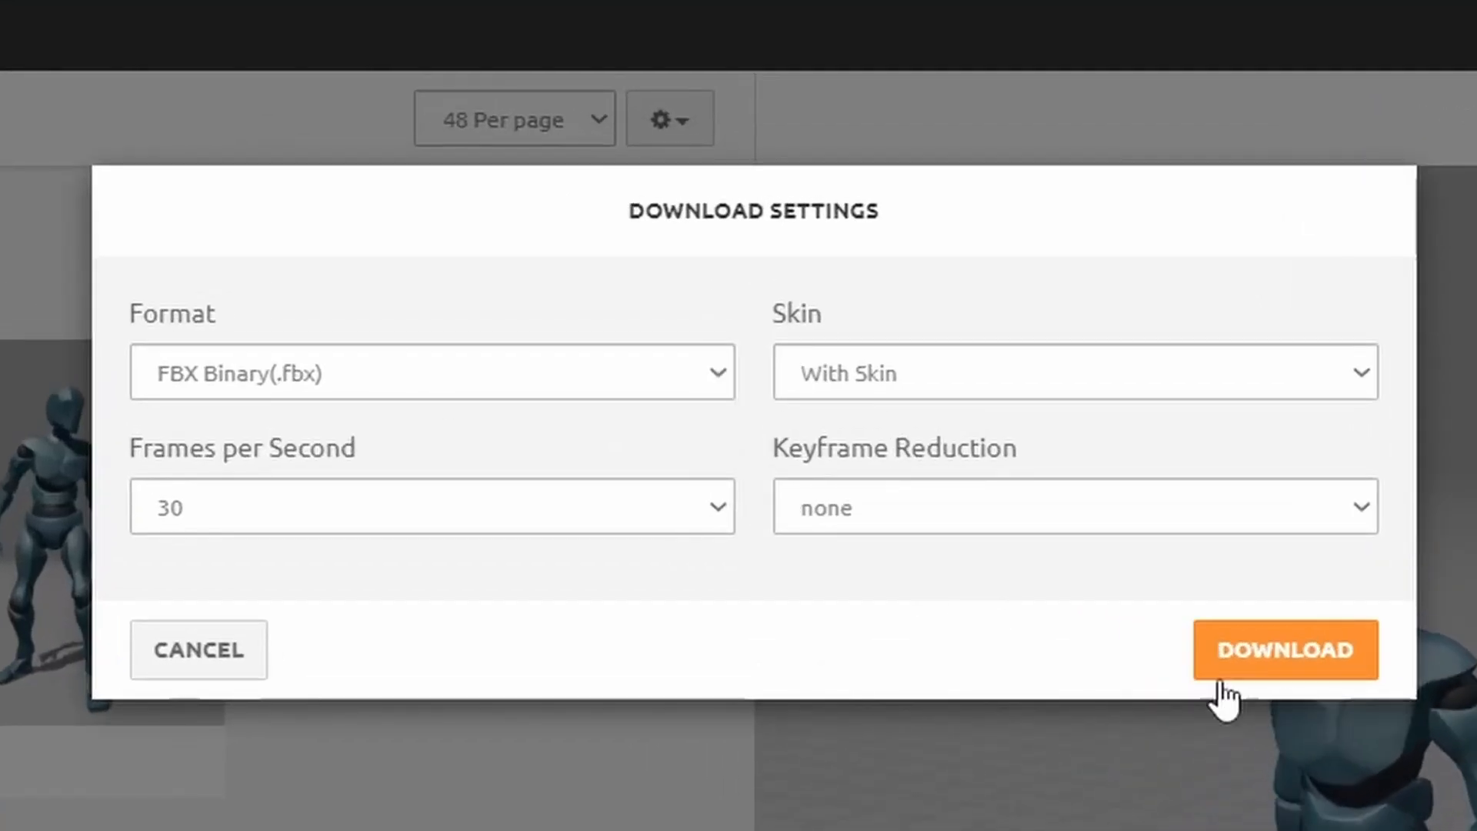
- Download the Mixamo character as FBX Binary with skin at 30 fps
click(1284, 650)
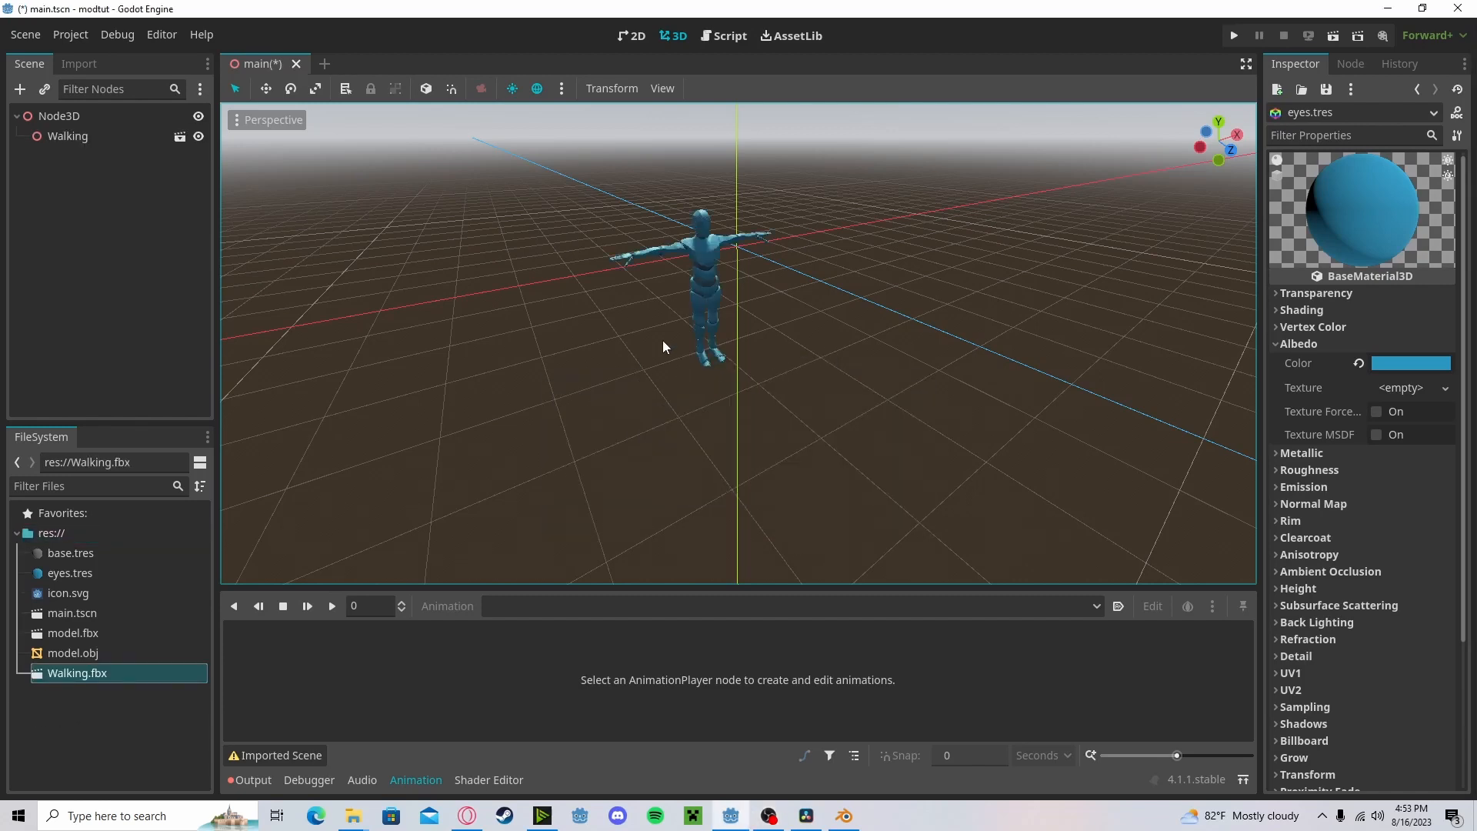
- Open Walking.fbx and play mixamo_com from its AnimationPlayer
double_click(76, 672)
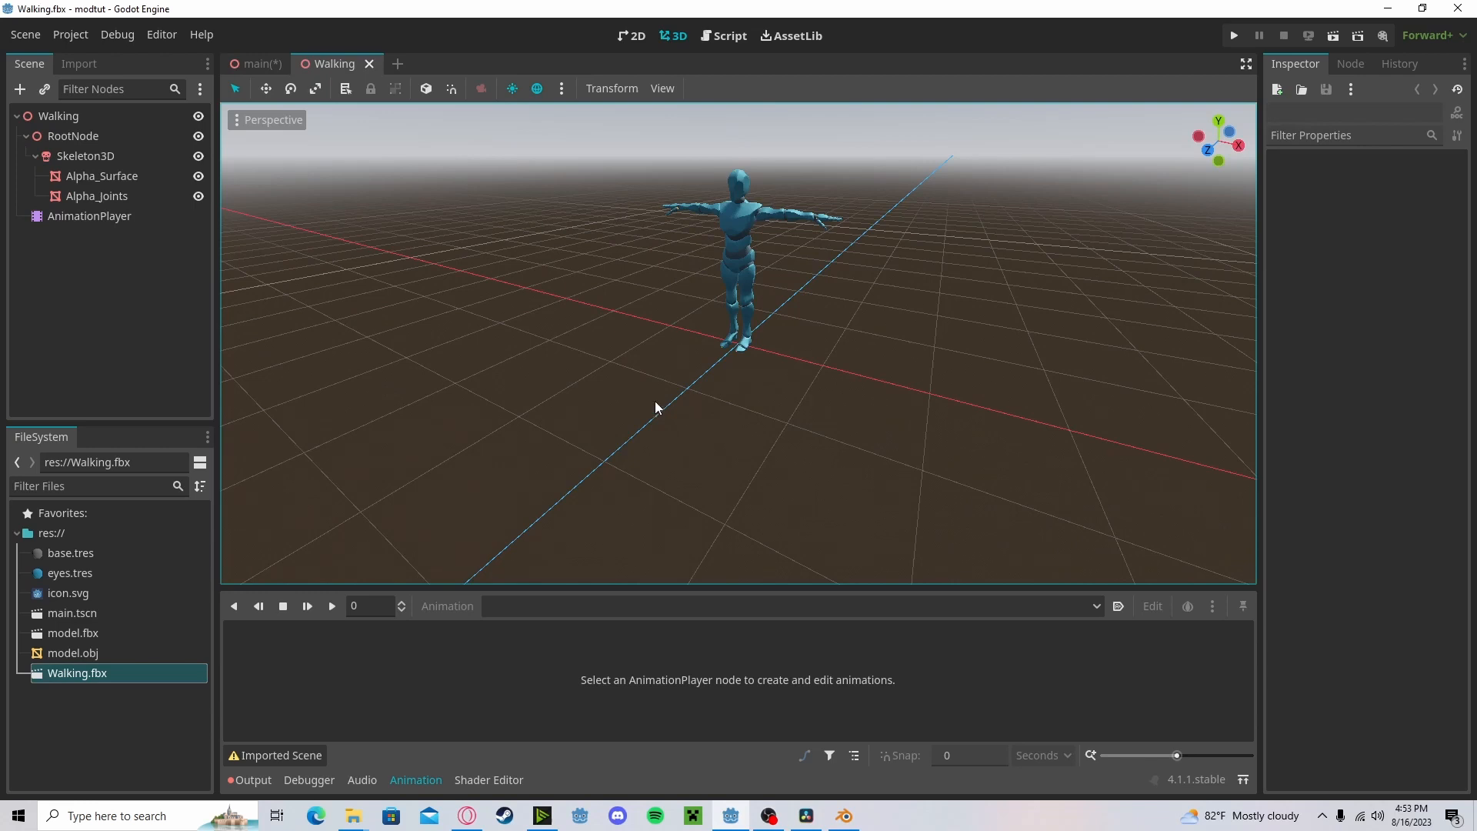
click(88, 215)
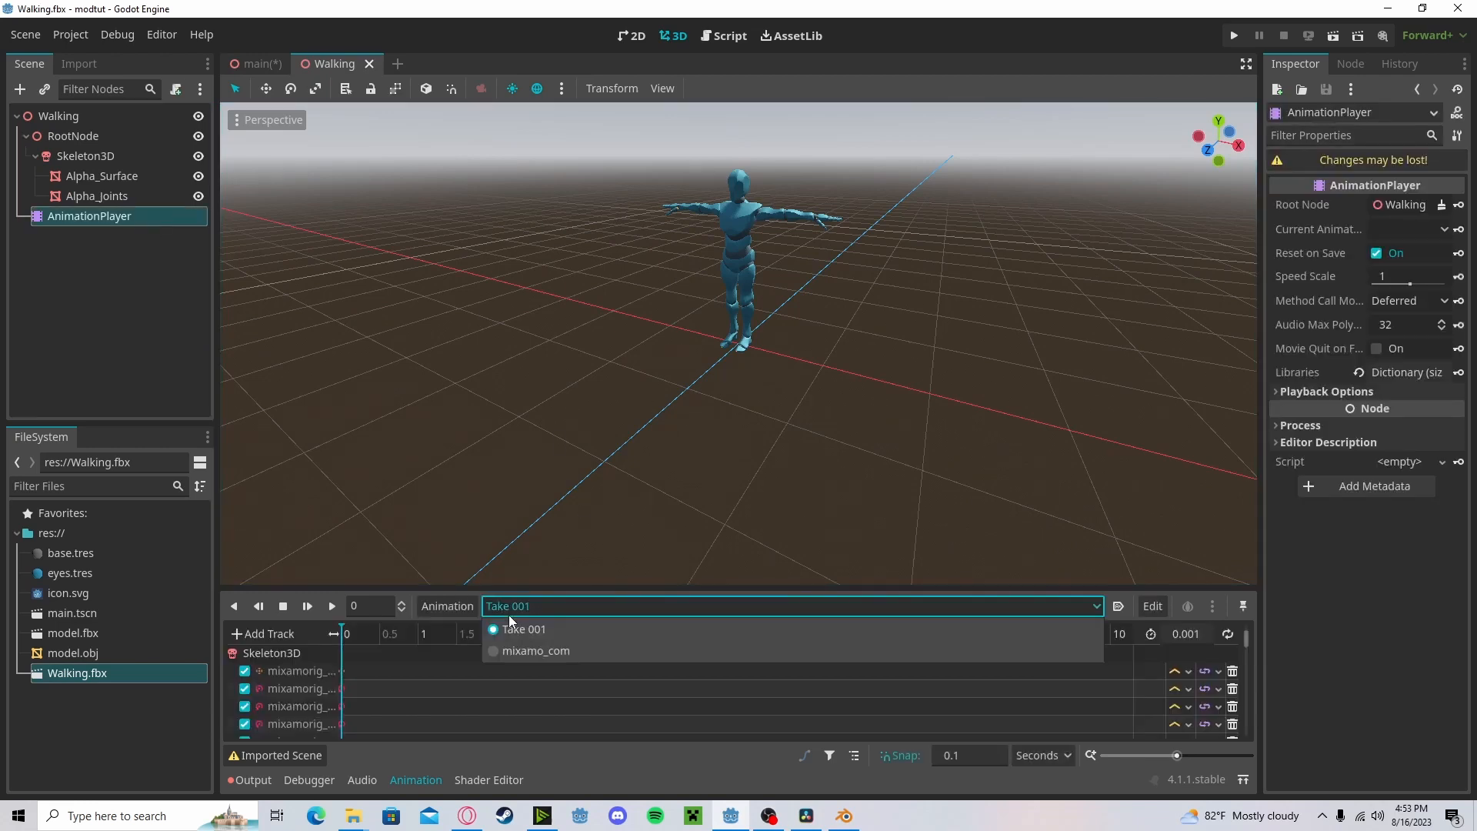
click(535, 650)
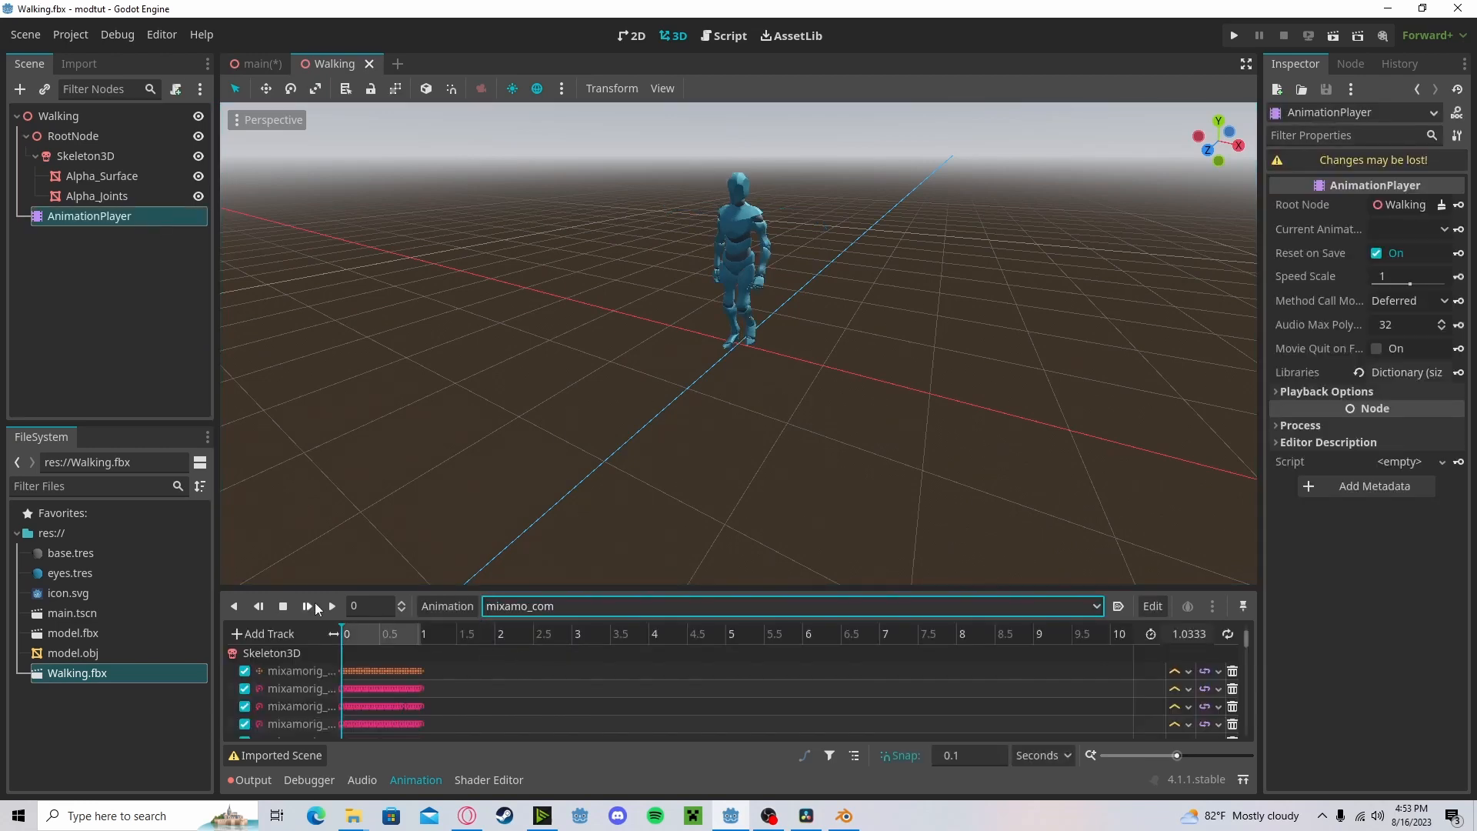
click(330, 605)
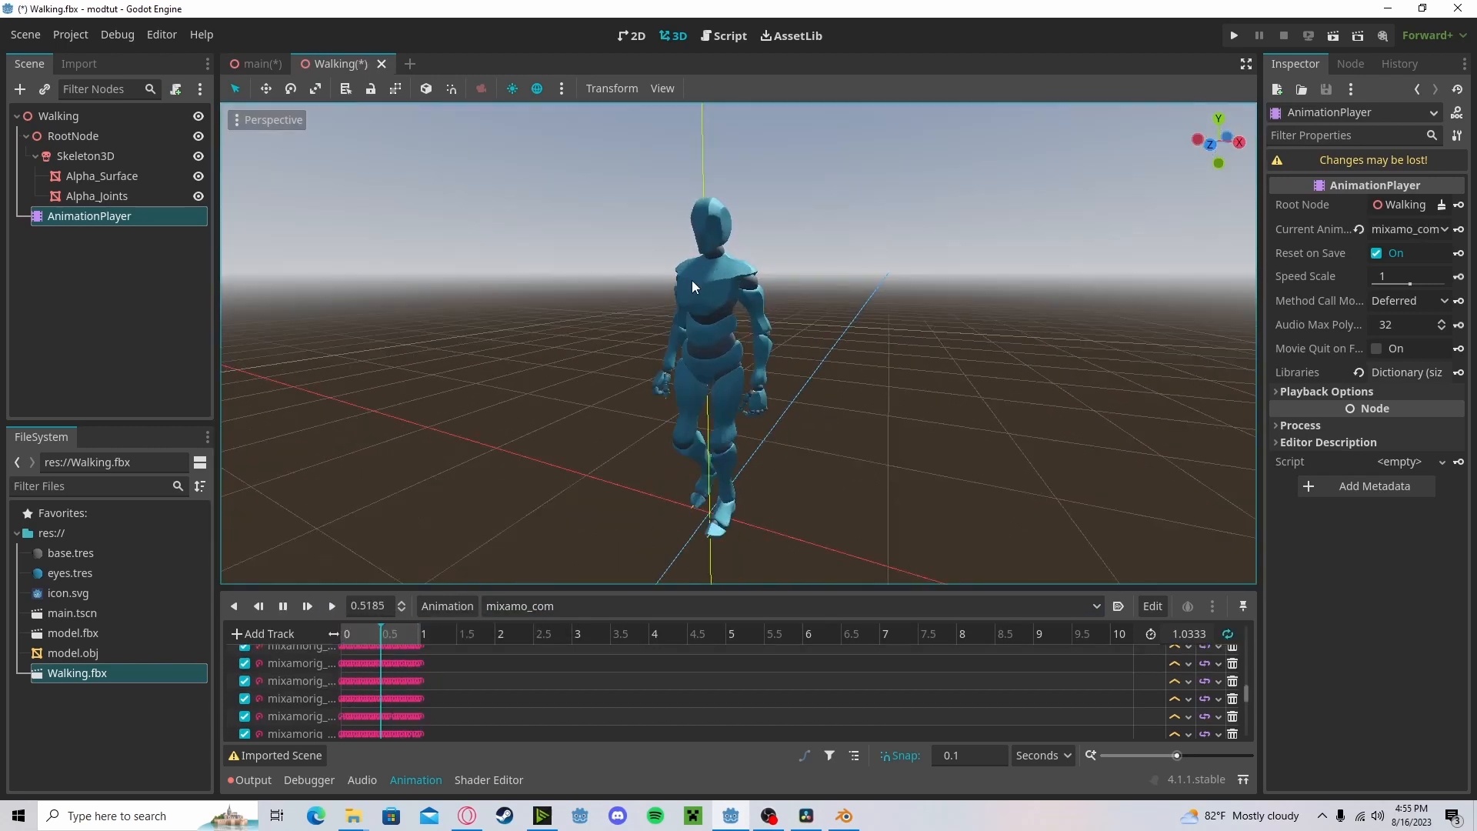